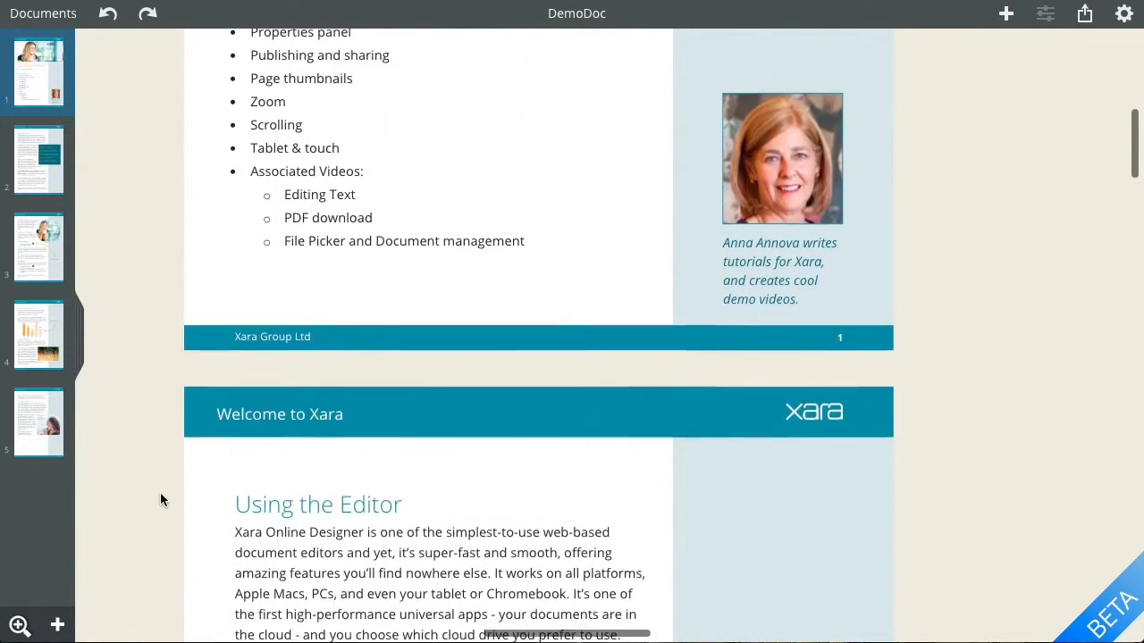
Scroll down through DemoDoc's pages to look over the document
{"action": "scroll", "scroll_direction": "down", "scroll_amount": 3}
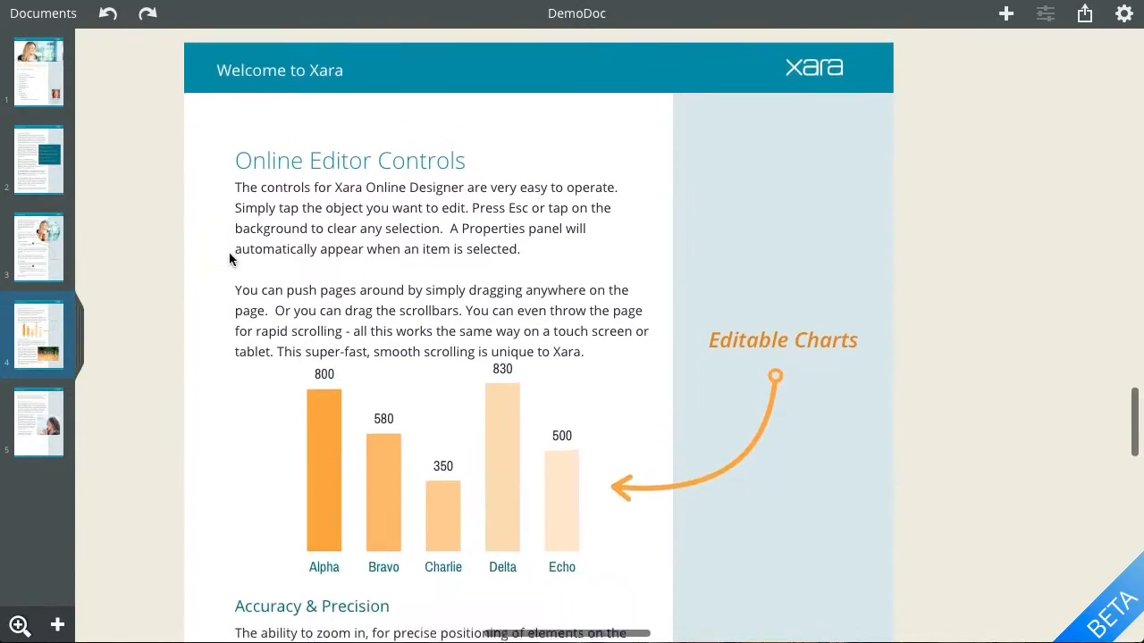
{"action": "scroll", "scroll_direction": "down", "scroll_amount": 3}
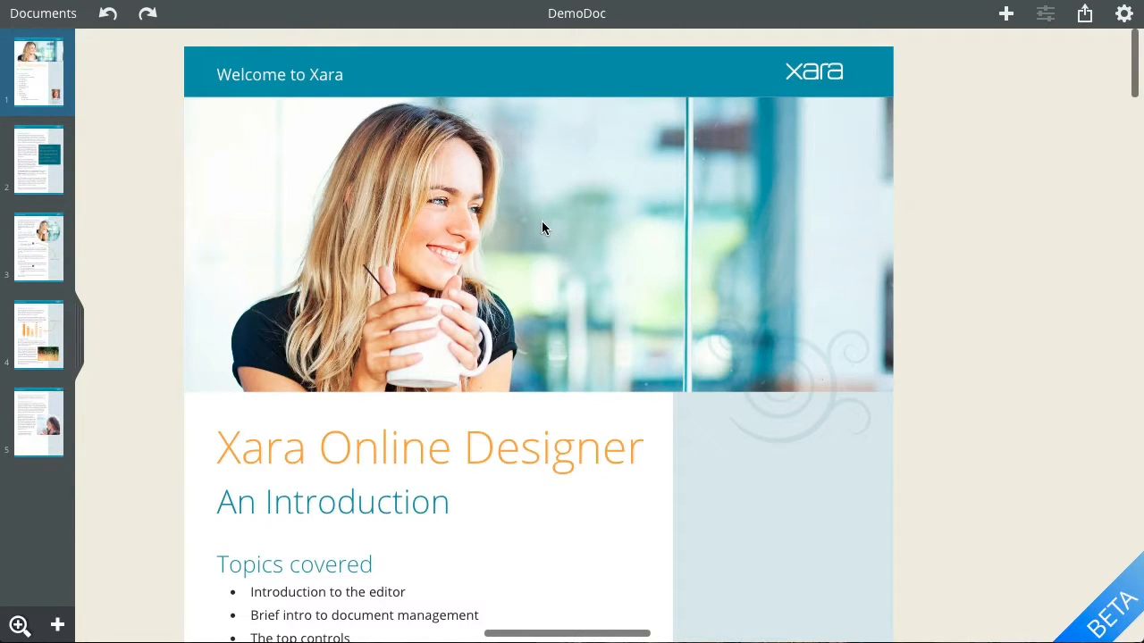
Select the header photo, then the title text block to show its Text Style options
{"action": "left_click", "coordinate": [536, 241]}
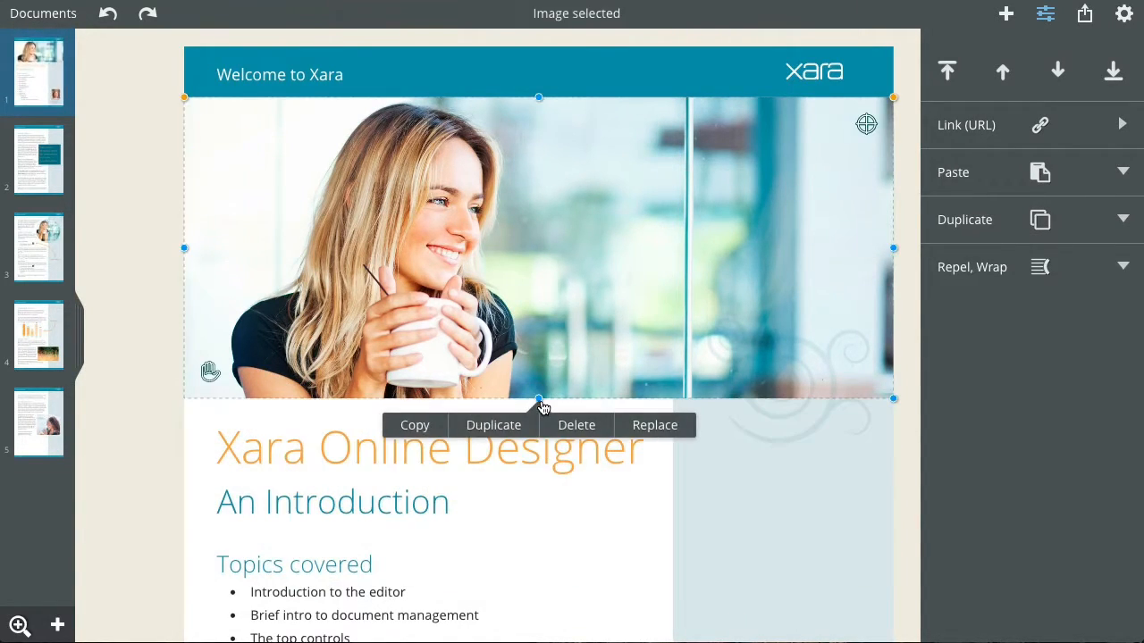
{"action": "left_click", "coordinate": [321, 447]}
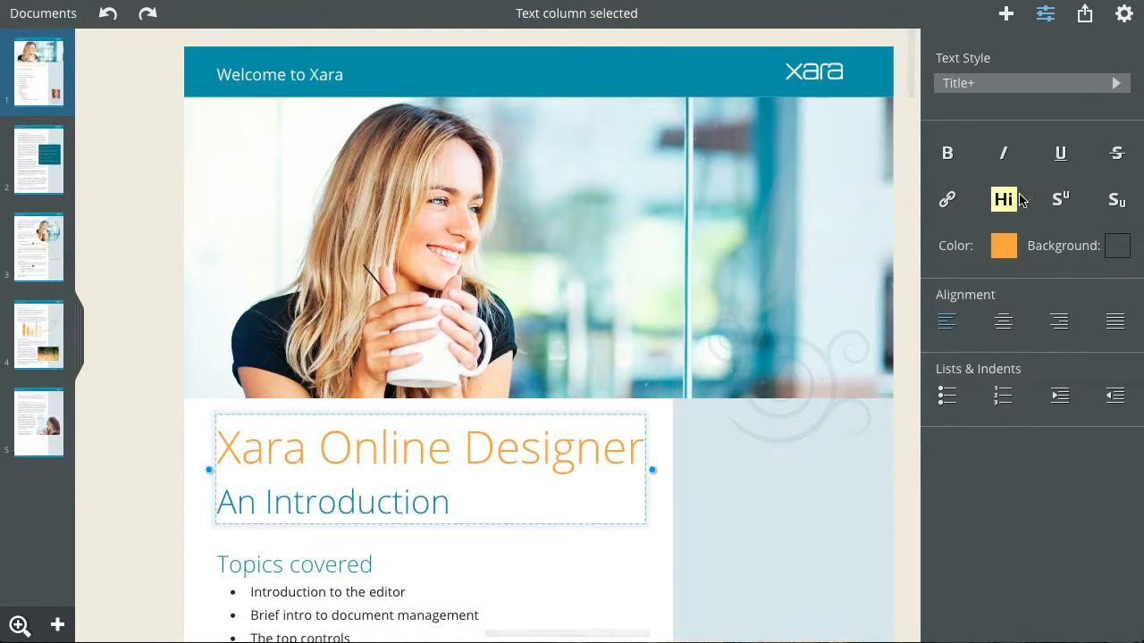
Give the 'Xara Online Designer' title text a new colour from the Text color palette
{"action": "left_click", "coordinate": [329, 447]}
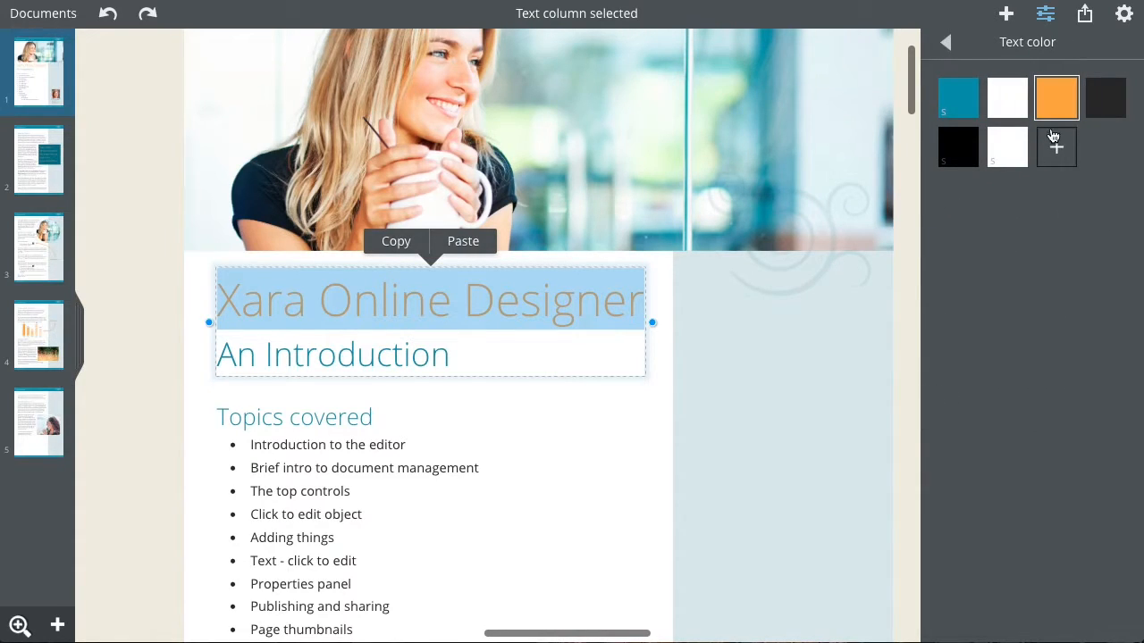
{"action": "left_click", "coordinate": [958, 96]}
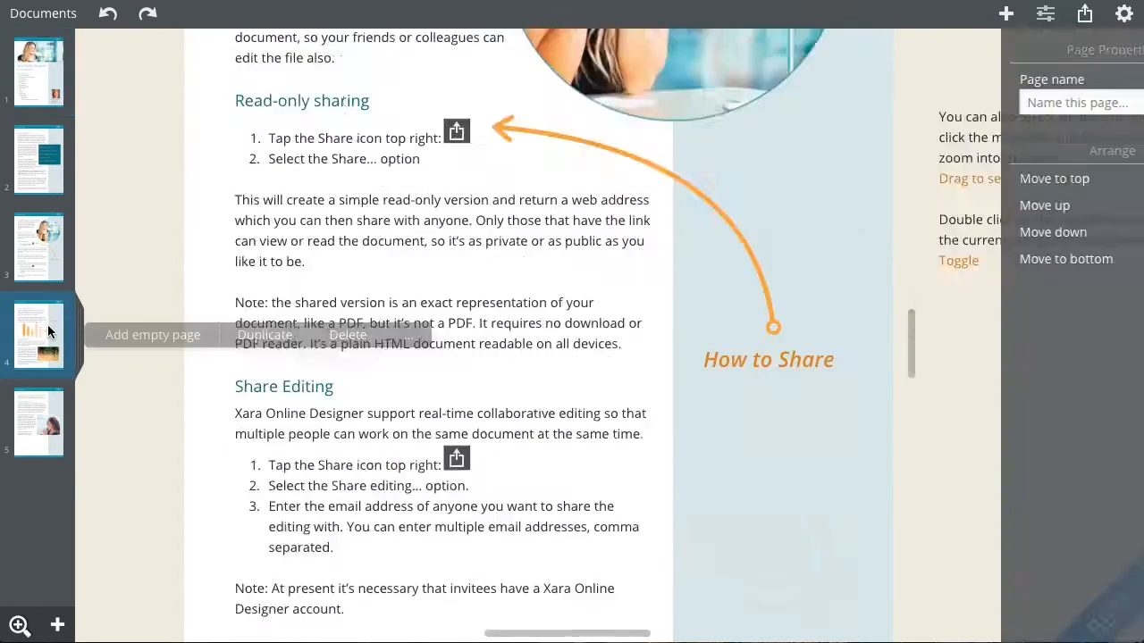
Reshape the orange Editable Charts arrow into a new curve and reposition it
{"action": "left_click", "coordinate": [38, 336]}
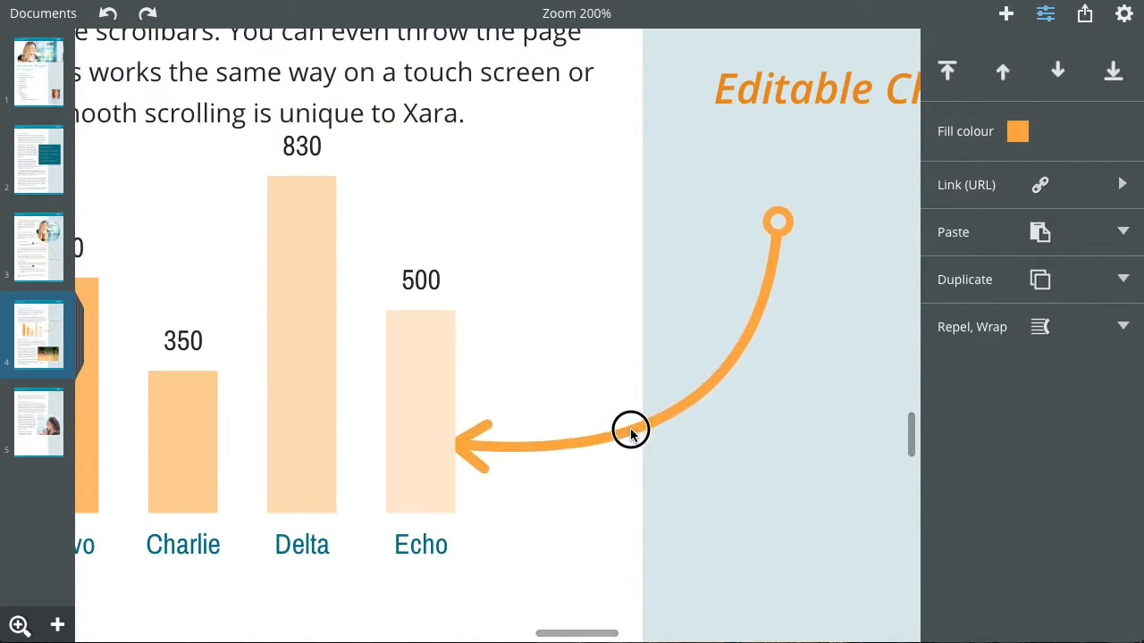
{"action": "left_click_drag", "start_coordinate": [629, 429], "coordinate": [704, 401]}
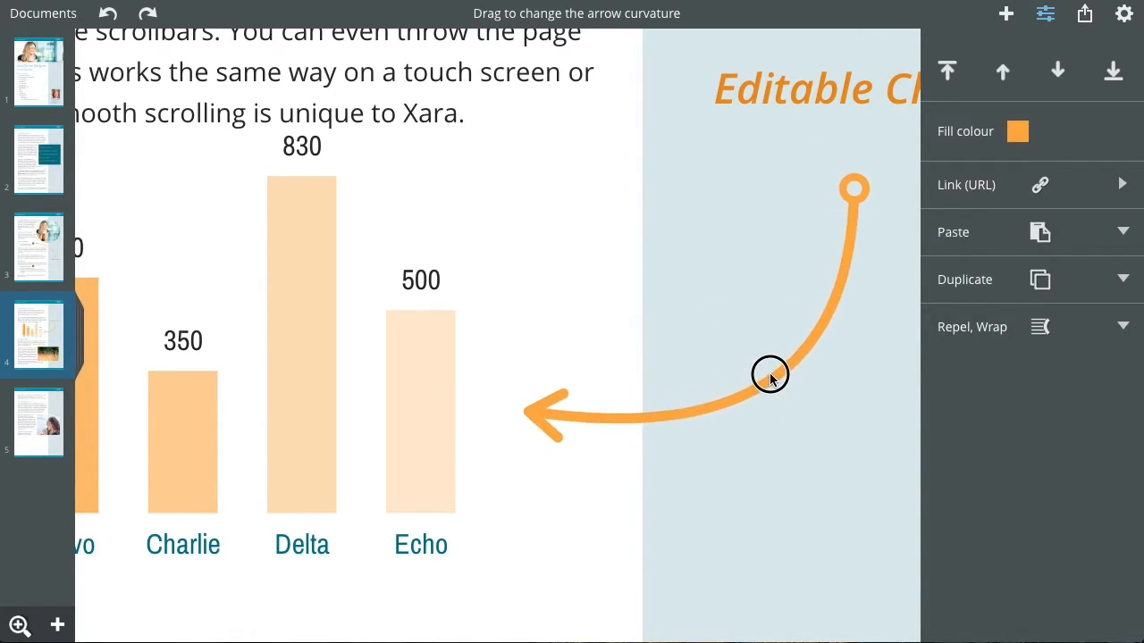
{"action": "left_click_drag", "start_coordinate": [768, 375], "coordinate": [527, 408]}
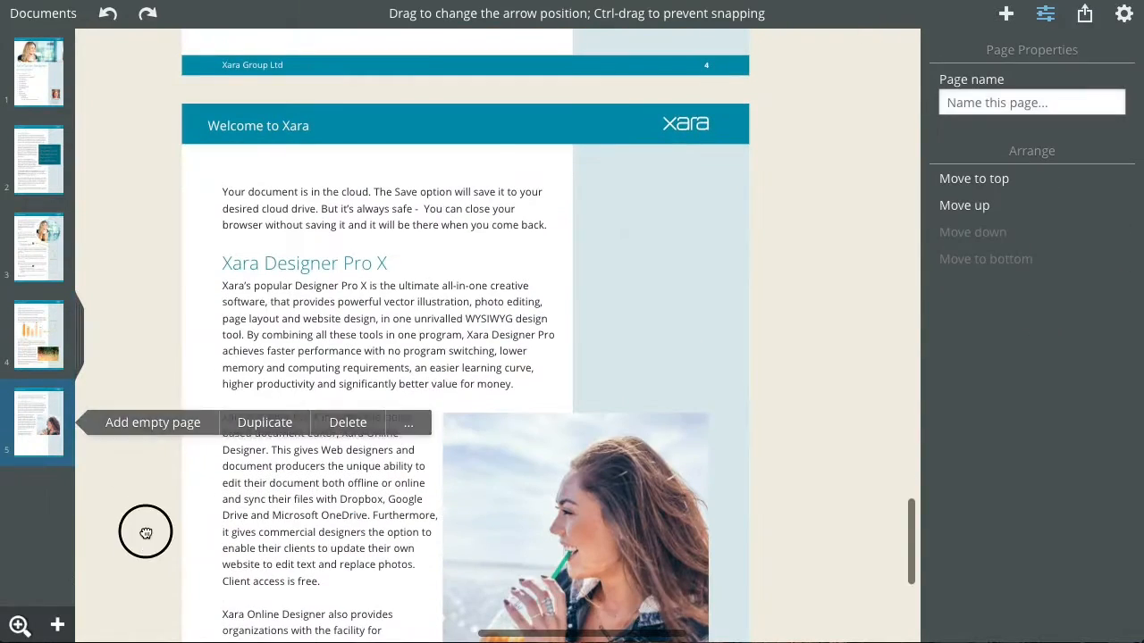
Move the woman's photo between the paragraphs, widen it to full column width, and return to page 4
{"action": "left_click", "coordinate": [575, 528]}
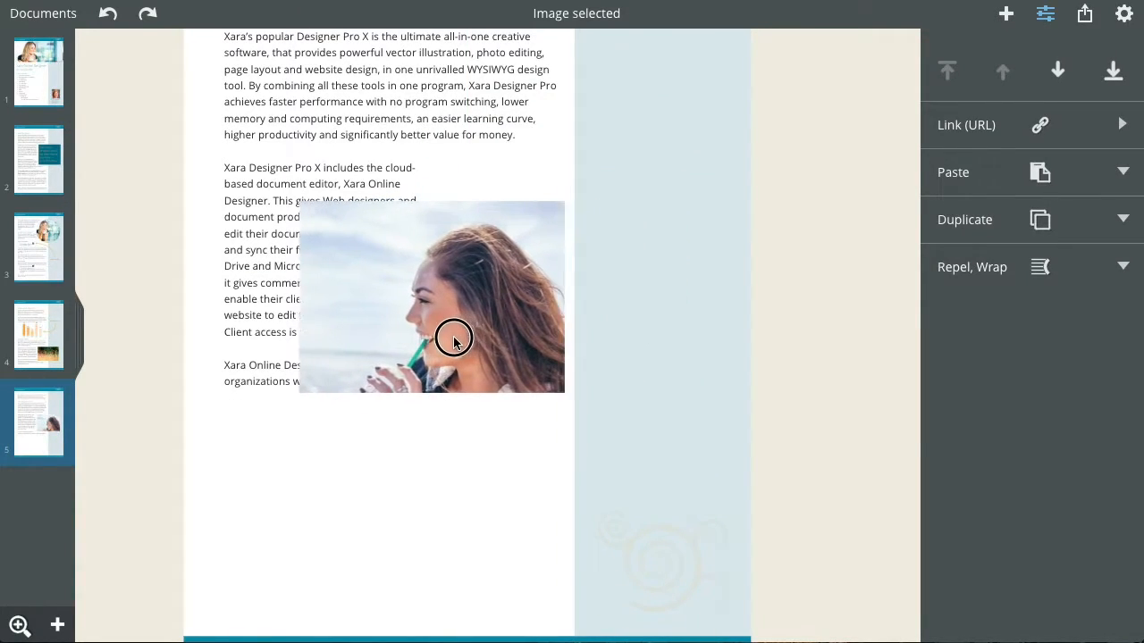
{"action": "left_click_drag", "start_coordinate": [454, 340], "coordinate": [420, 338]}
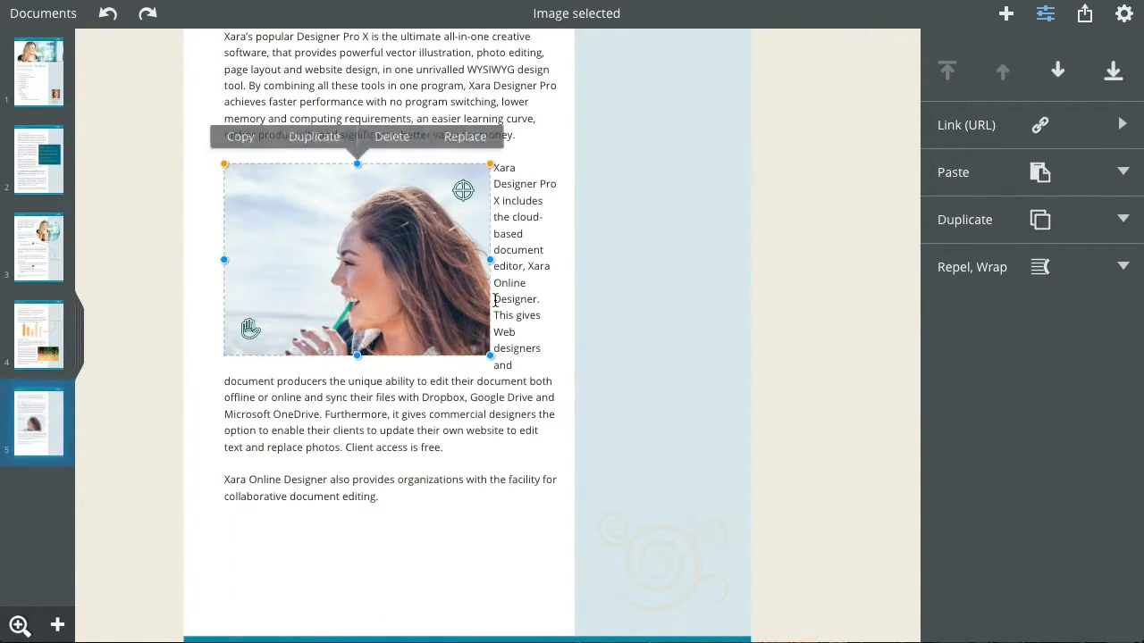
{"action": "left_click_drag", "start_coordinate": [490, 261], "coordinate": [550, 272]}
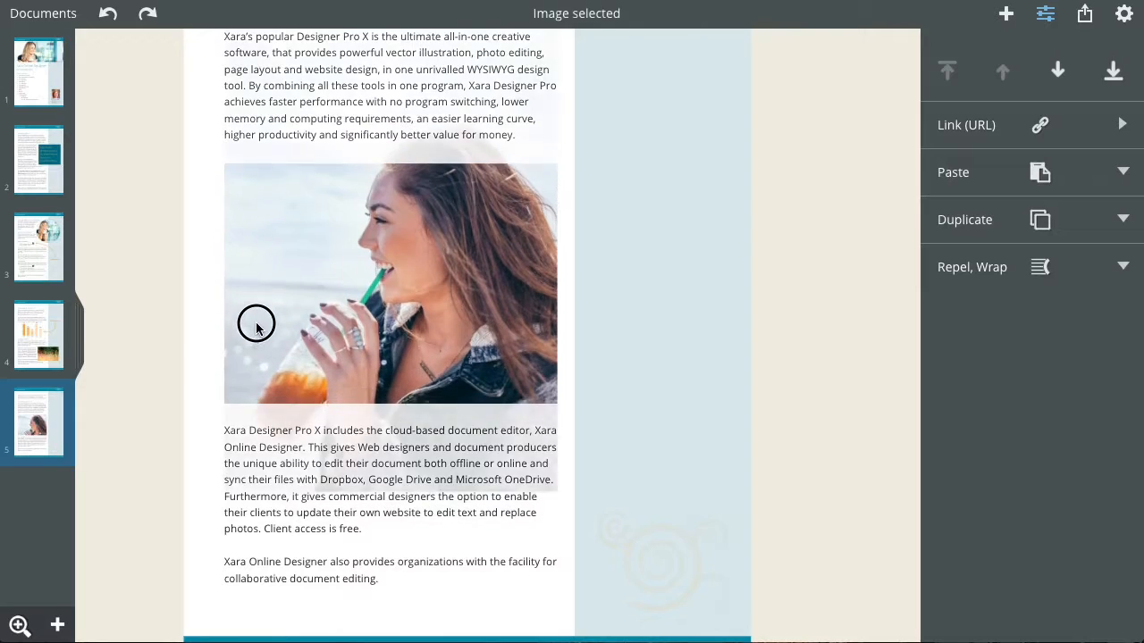
{"action": "left_click", "coordinate": [257, 322]}
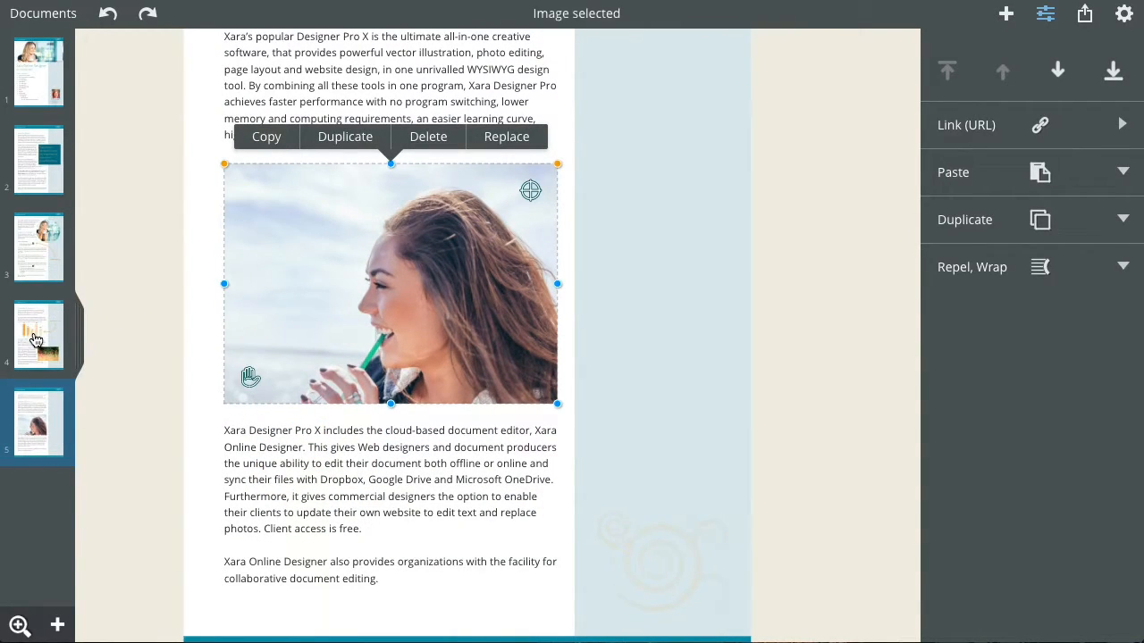
{"action": "left_click", "coordinate": [38, 336]}
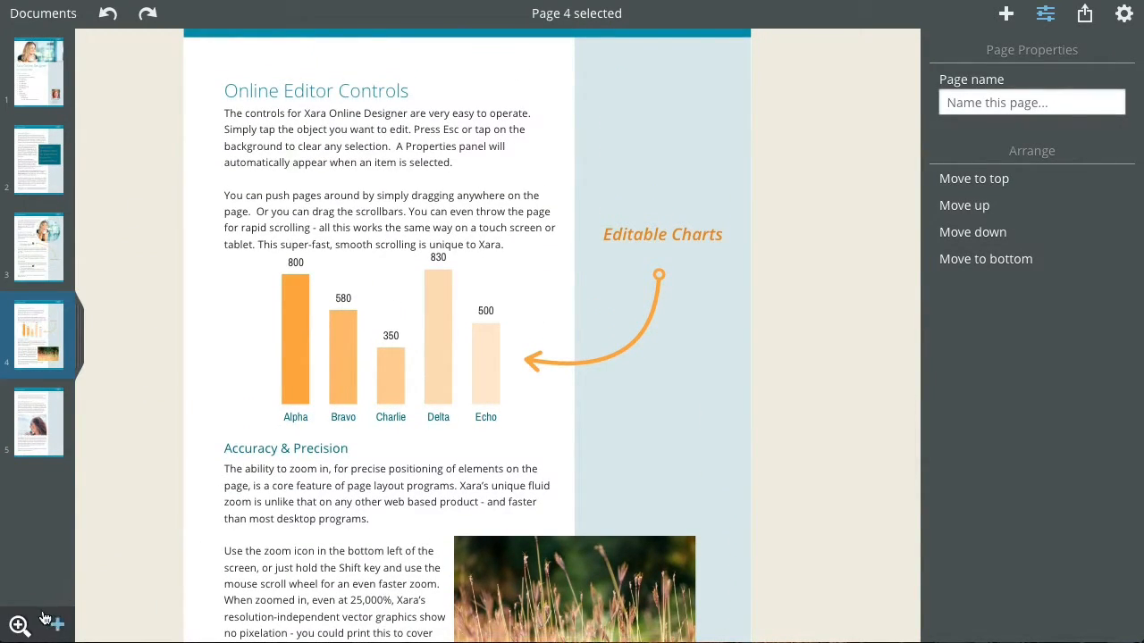
Zoom to 300% on the page 4 column chart and pan the Echo bar into view
{"action": "left_click", "coordinate": [18, 626]}
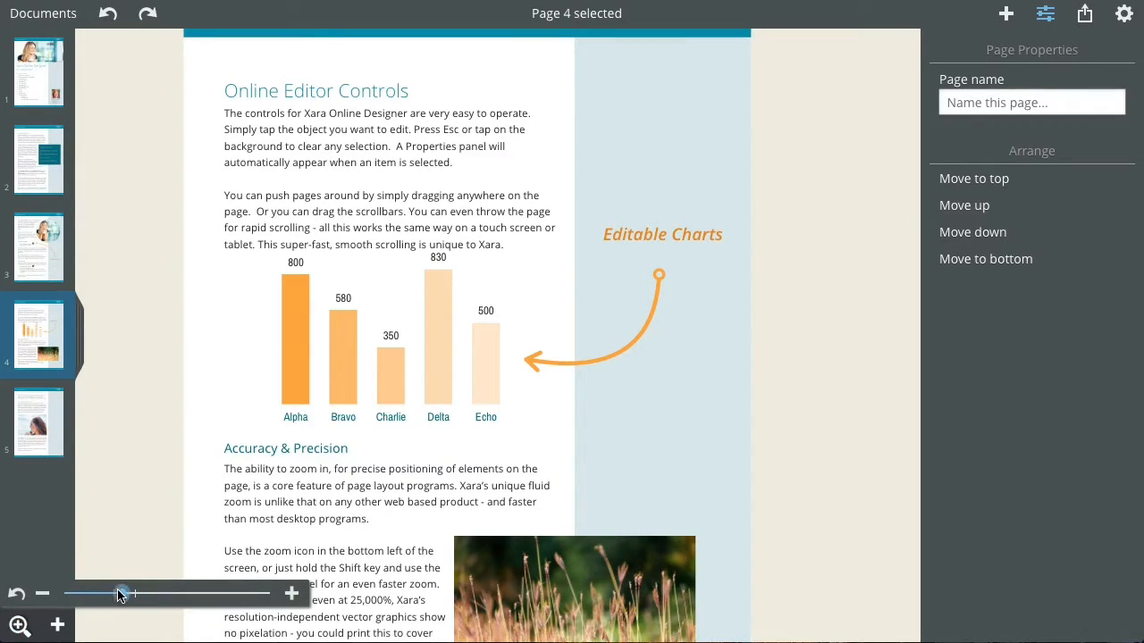
{"action": "left_click_drag", "start_coordinate": [122, 593], "coordinate": [200, 586]}
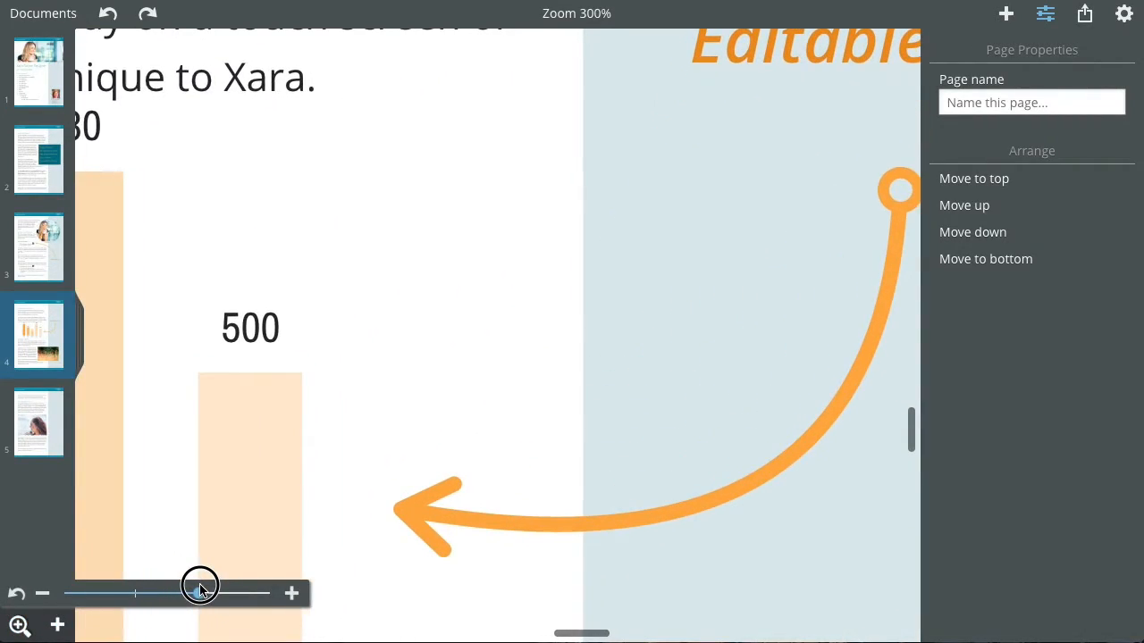
{"action": "left_click_drag", "start_coordinate": [200, 587], "coordinate": [93, 593]}
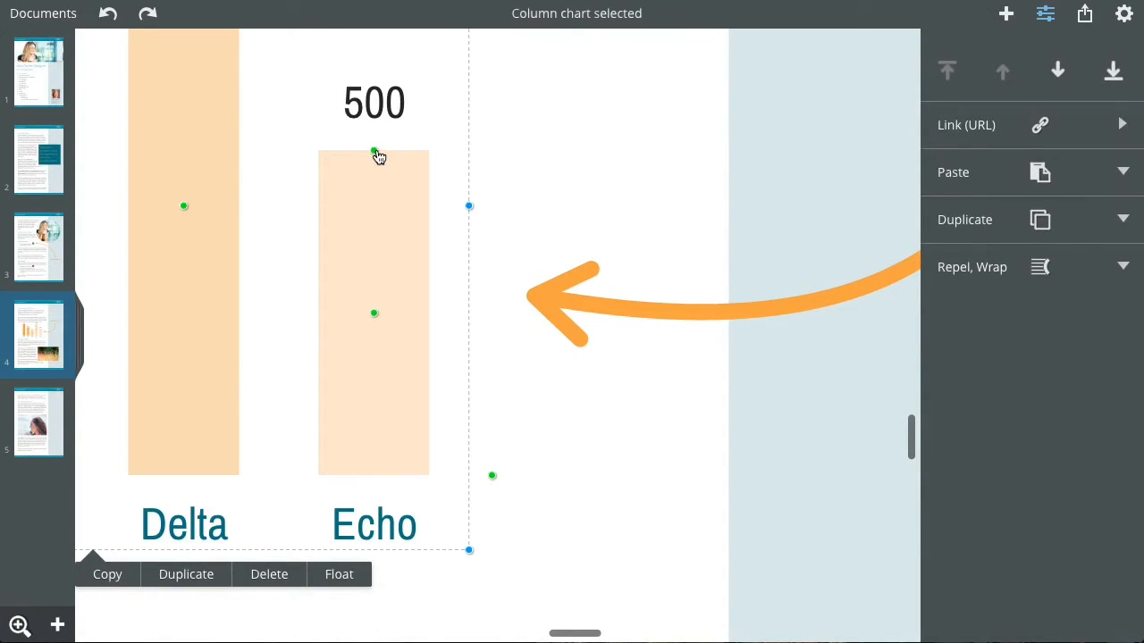
Drag the Echo bar down to 258 and the Delta bar down to 651
{"action": "left_click_drag", "start_coordinate": [373, 152], "coordinate": [374, 308]}
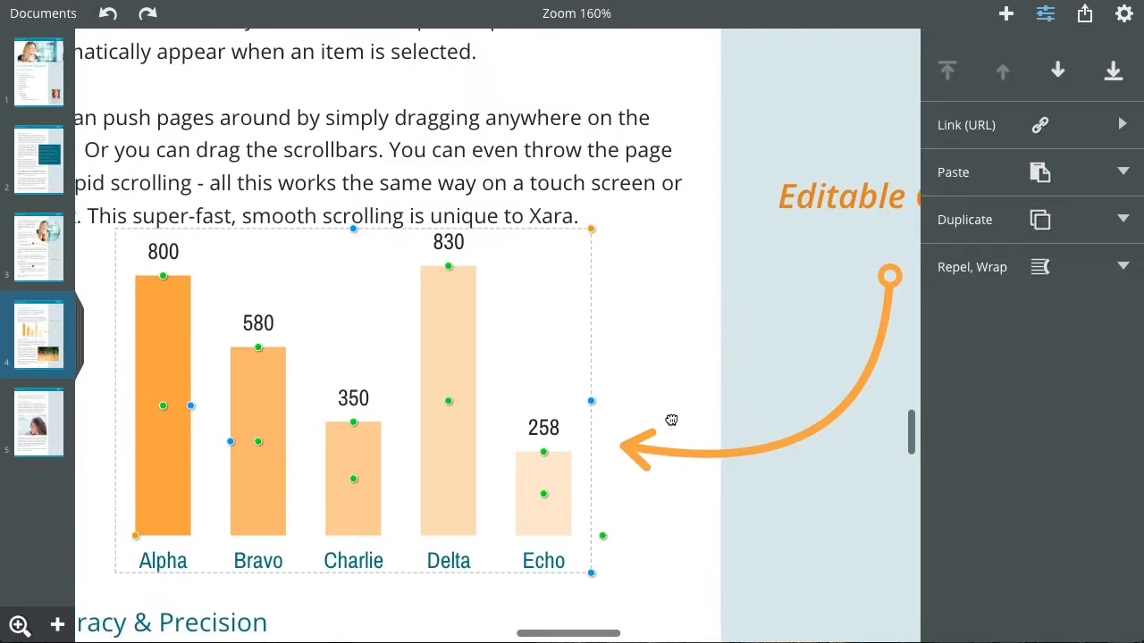
{"action": "left_click_drag", "start_coordinate": [447, 266], "coordinate": [458, 350]}
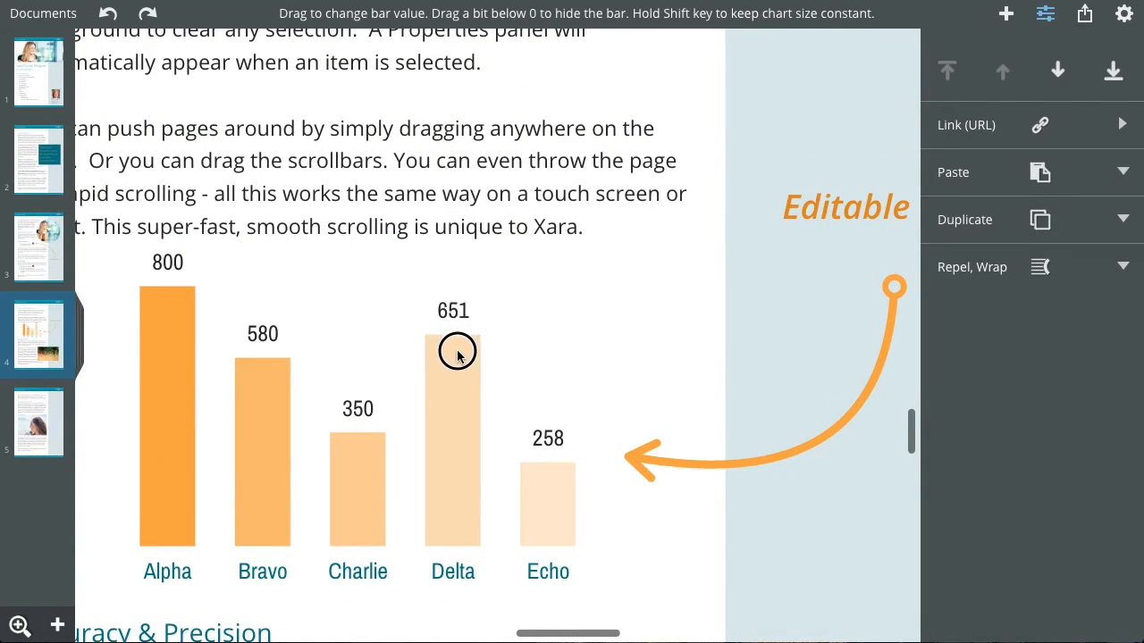